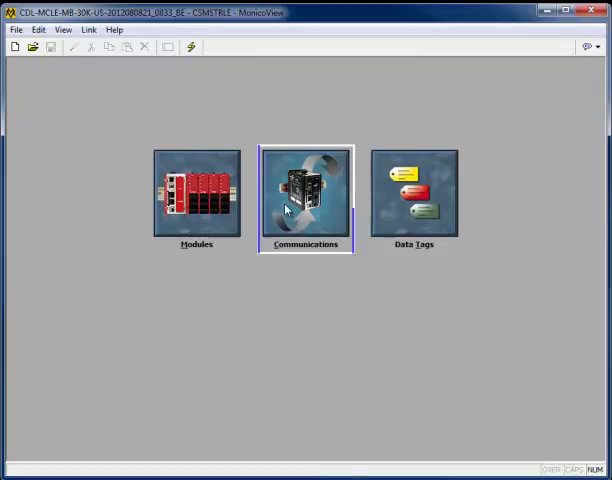
Open the device's Communications configuration from the Crimson start screen
double_click(304, 192)
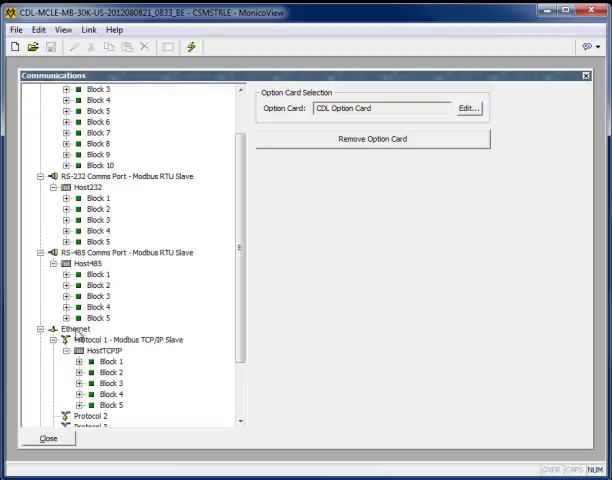
Select the Ethernet port to show its manual IP address and 255.255.255.0 mask settings
left_click(60, 328)
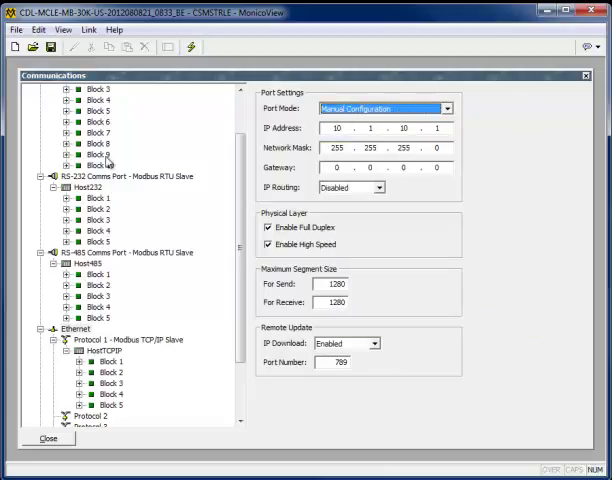
Show the Link menu's commands for uploading and sending the configuration to the device
left_click(16, 28)
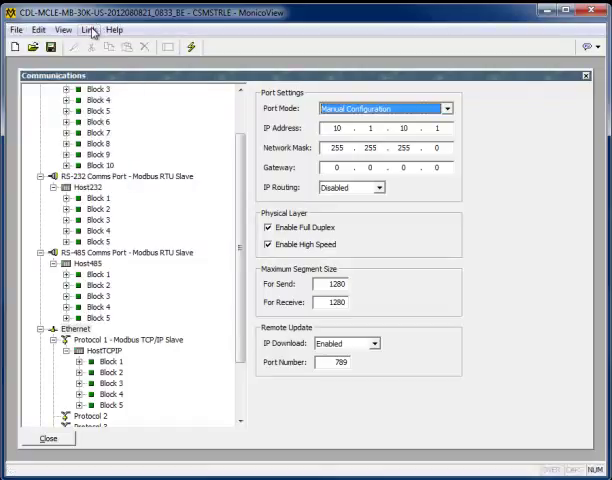
left_click(88, 28)
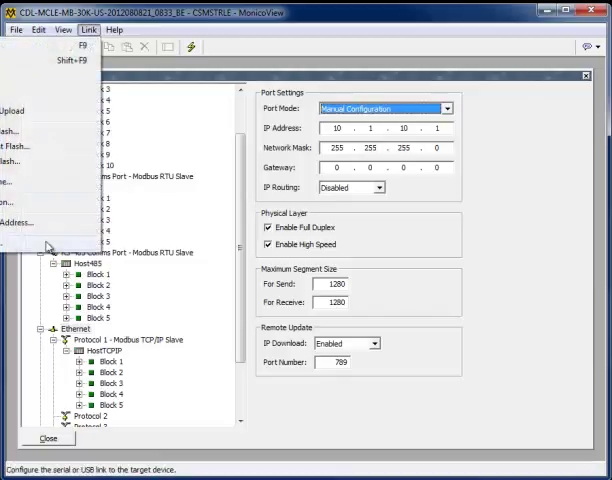